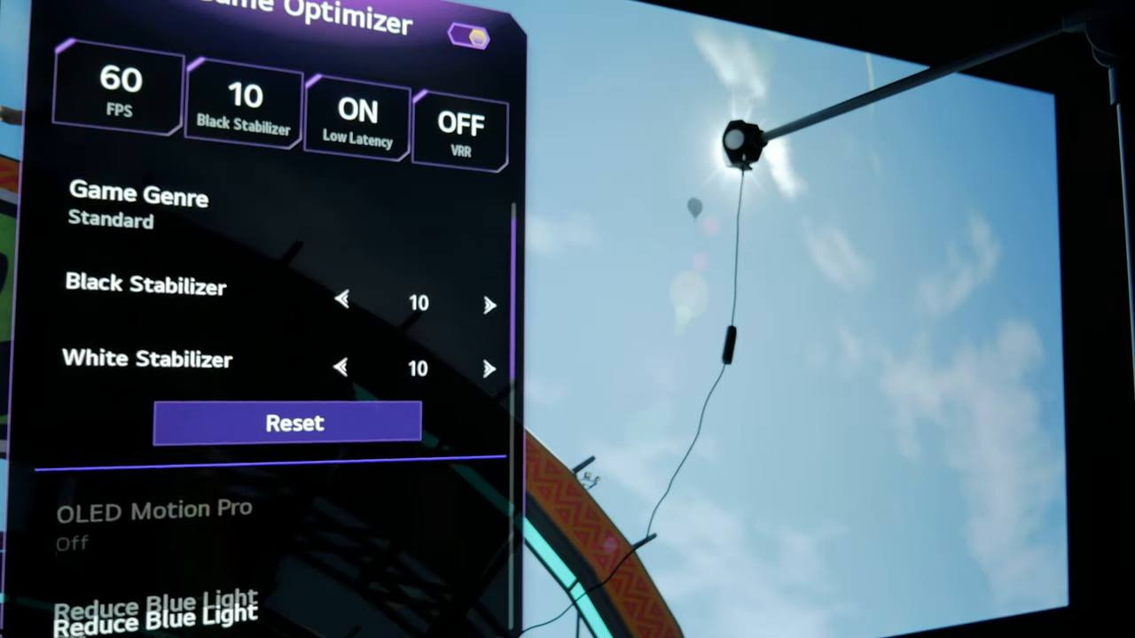
scroll(down, 3)
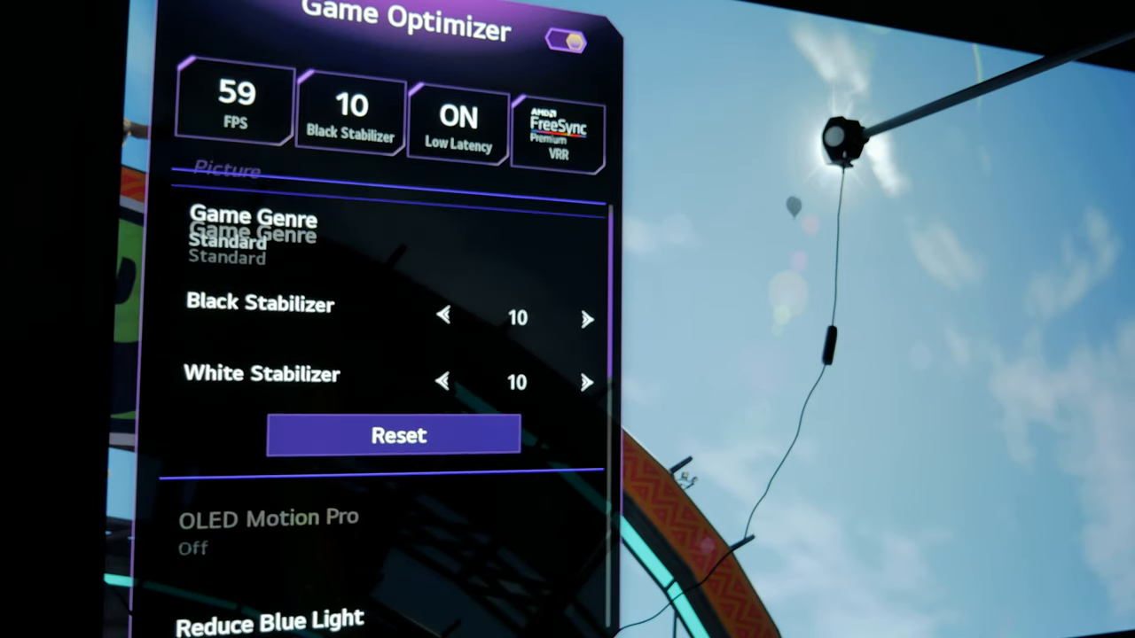
scroll(down, 3)
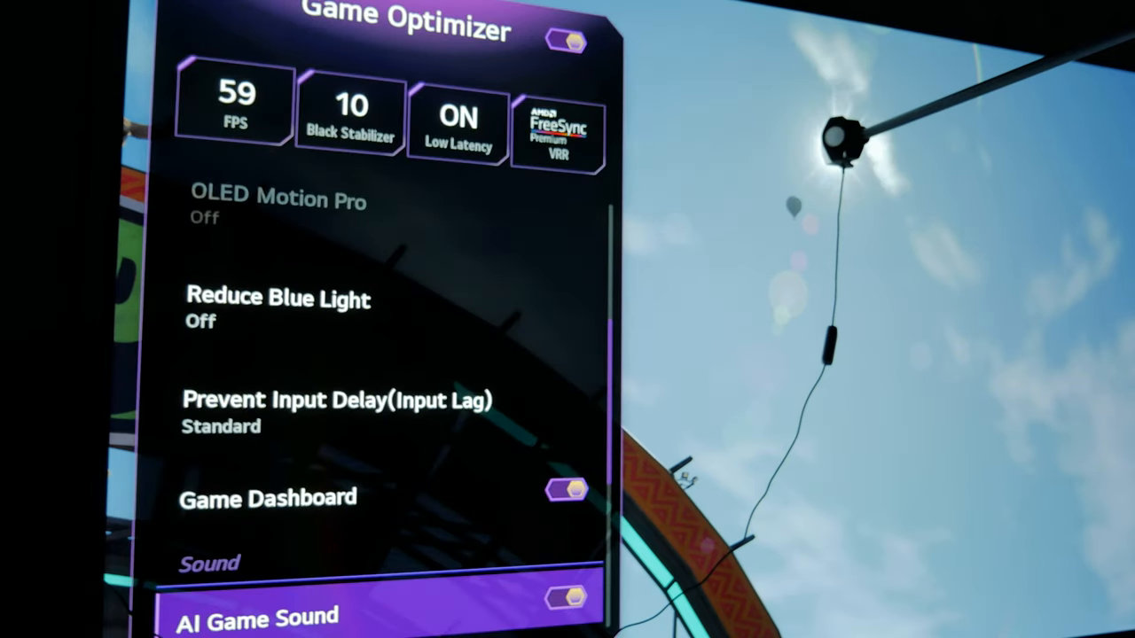
scroll(down, 3)
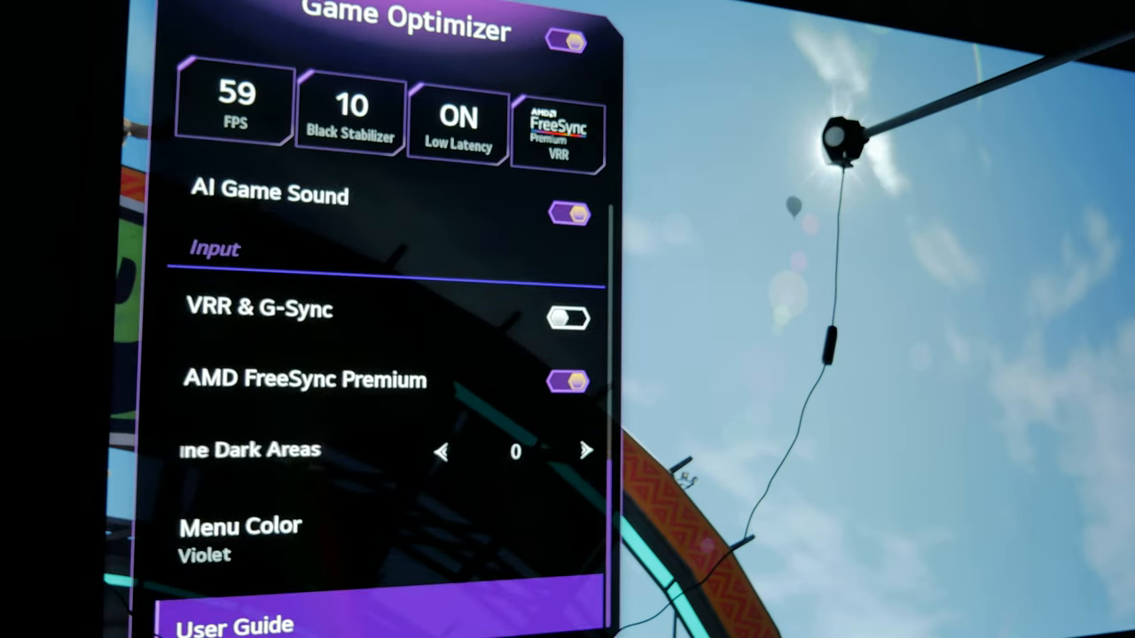